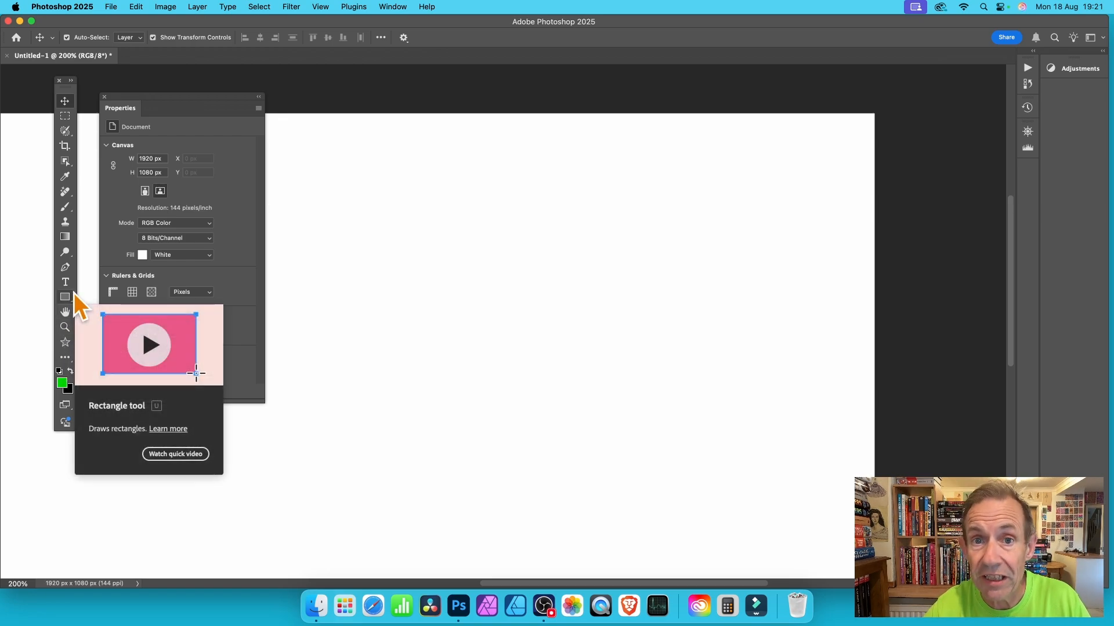
mouse_move(65, 273)
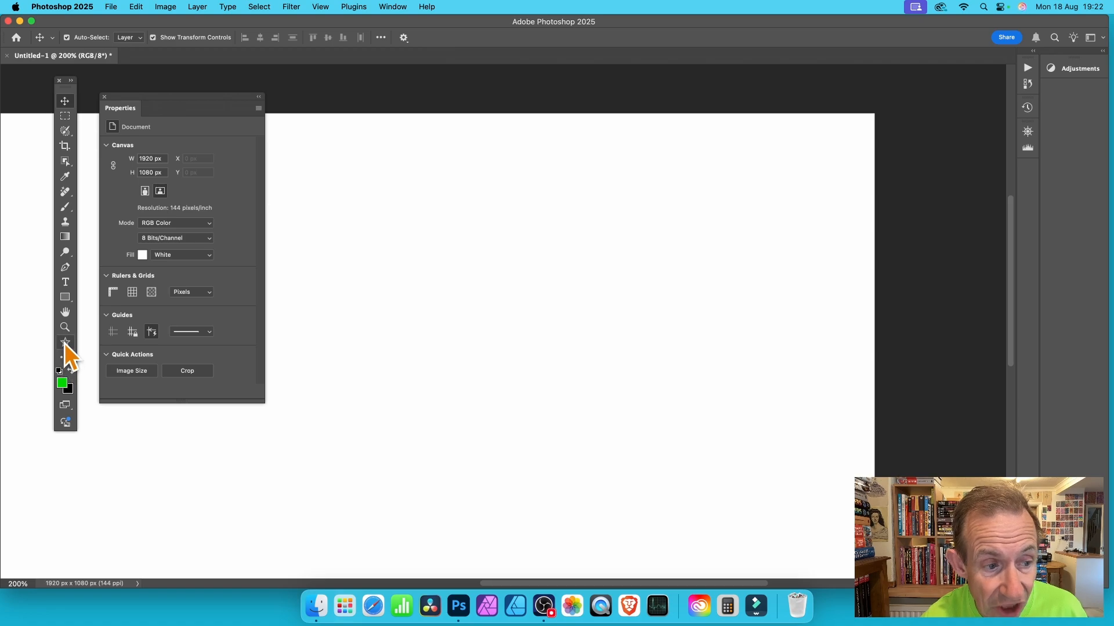
mouse_move(79, 336)
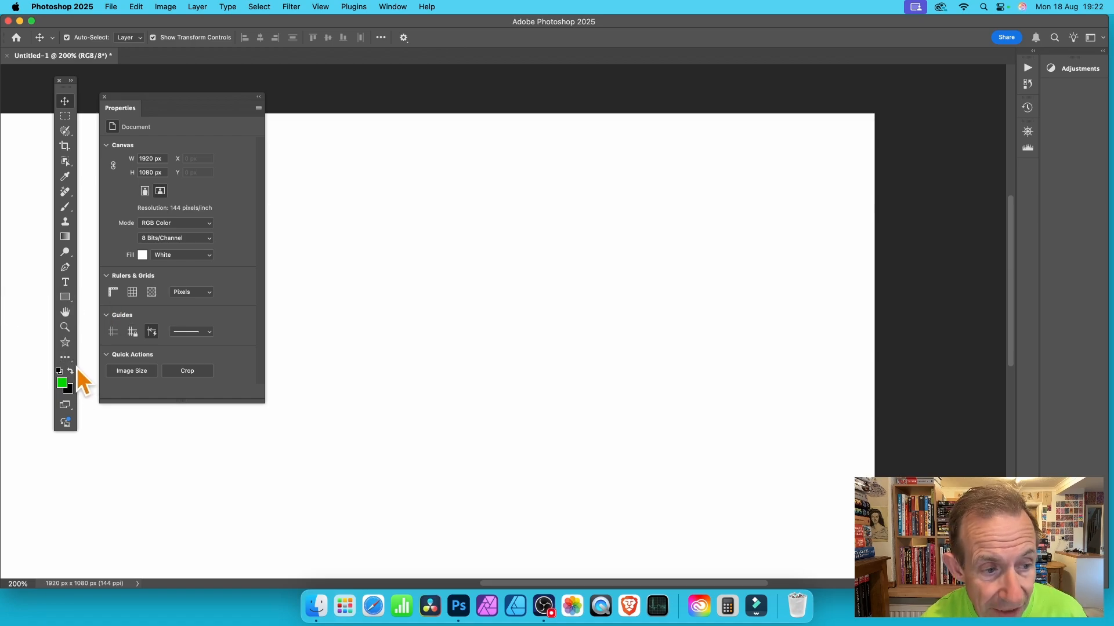
mouse_move(66, 362)
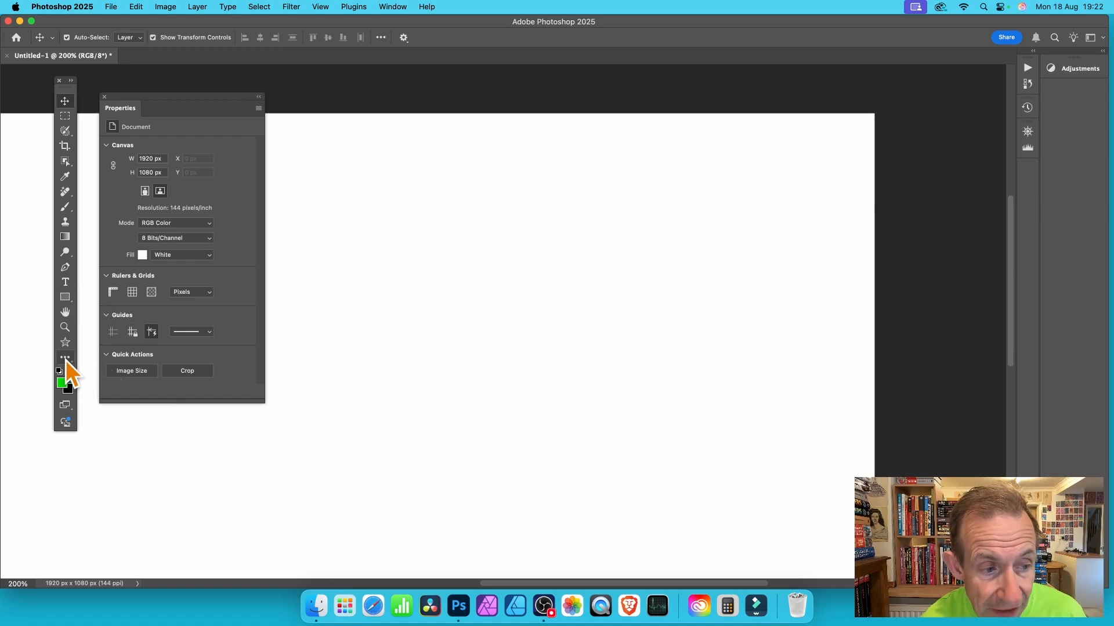
- Select the Star tool from the shape tools group in the toolbar
click(64, 358)
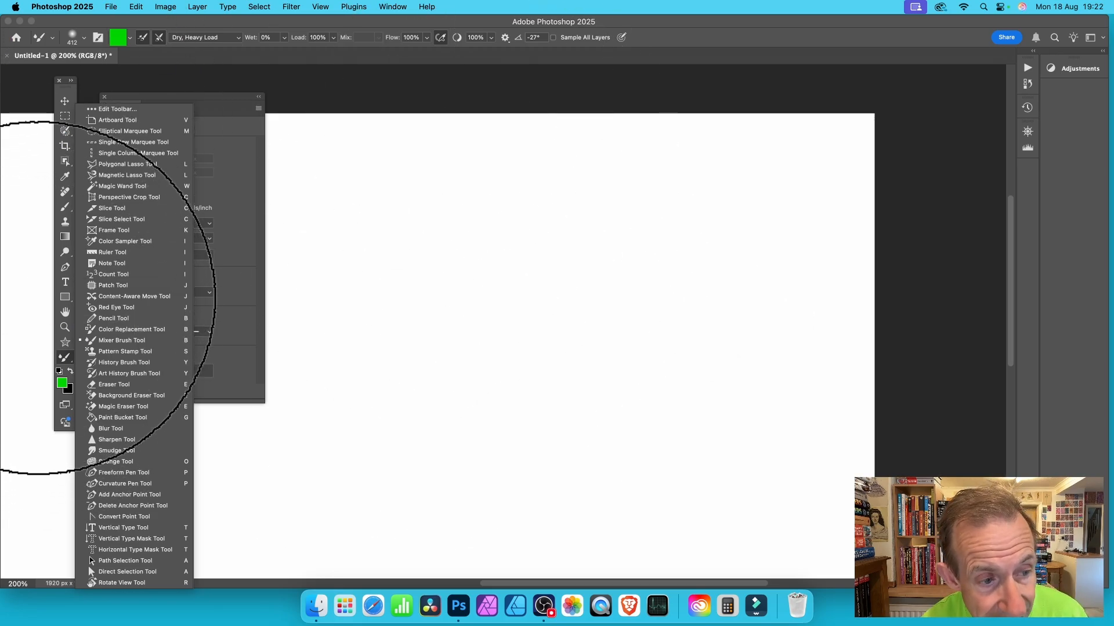
click(64, 101)
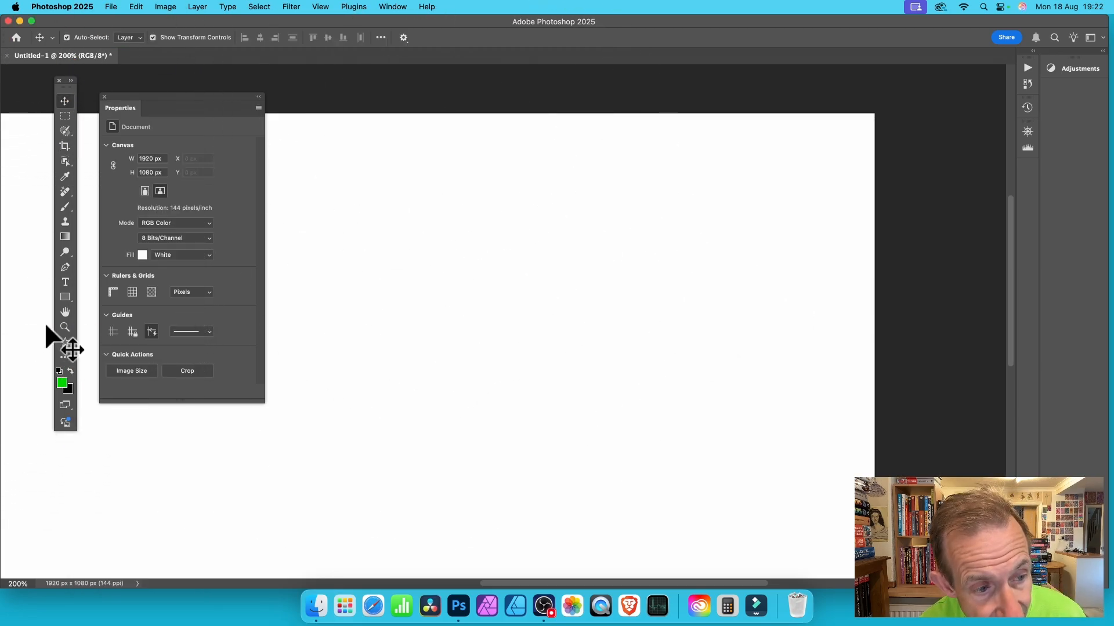
click(65, 342)
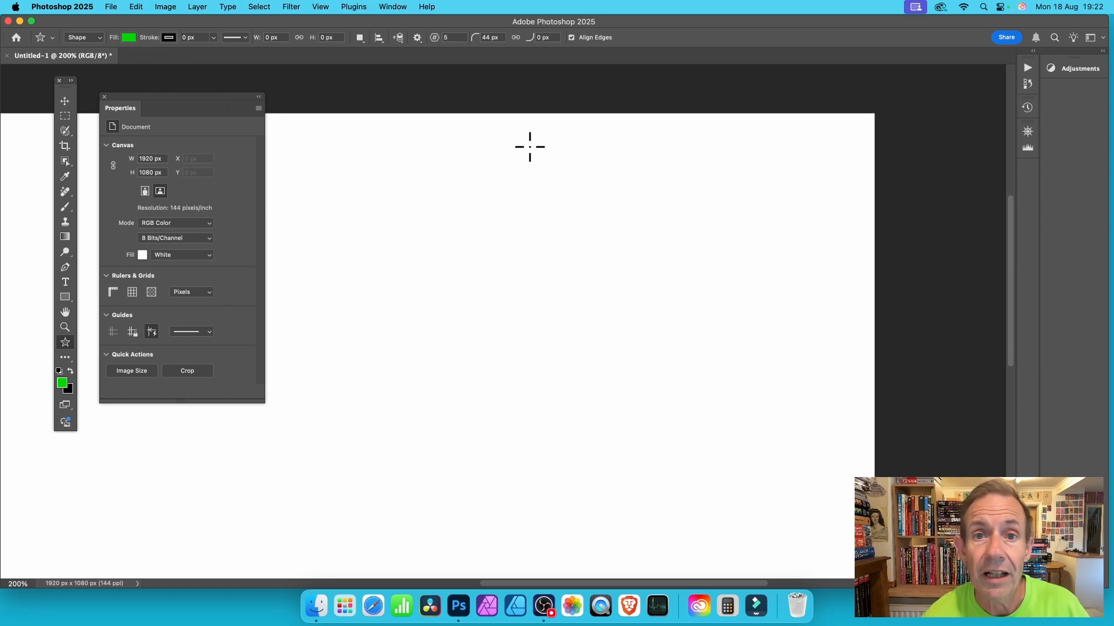
mouse_move(396, 291)
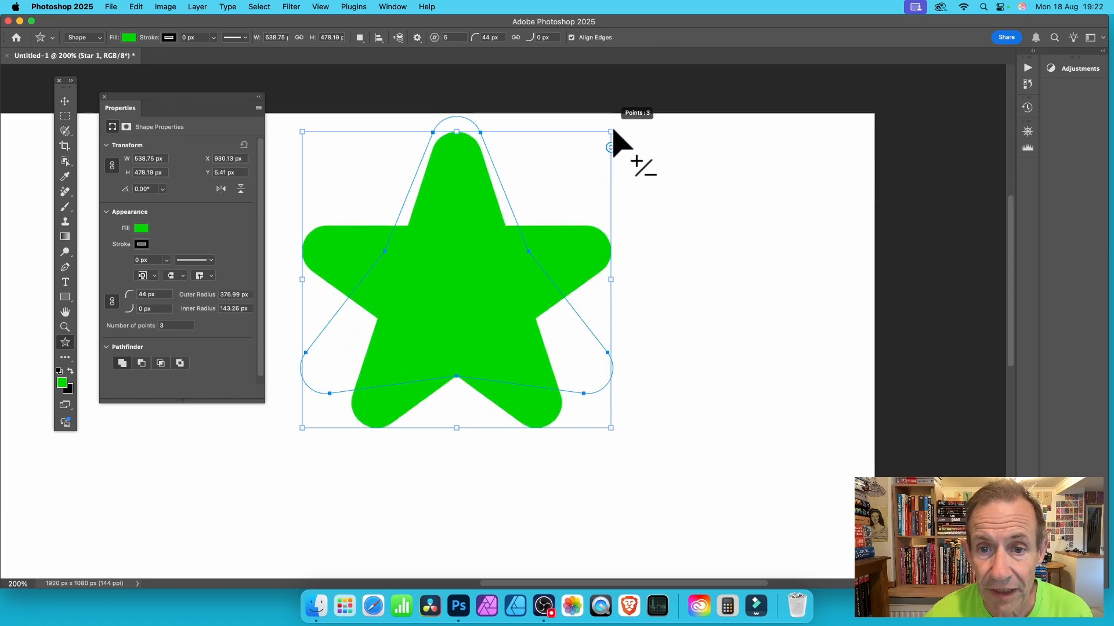
- Give the green star seven points with sharp tips and curved inner corners
drag(609, 147, 609, 195)
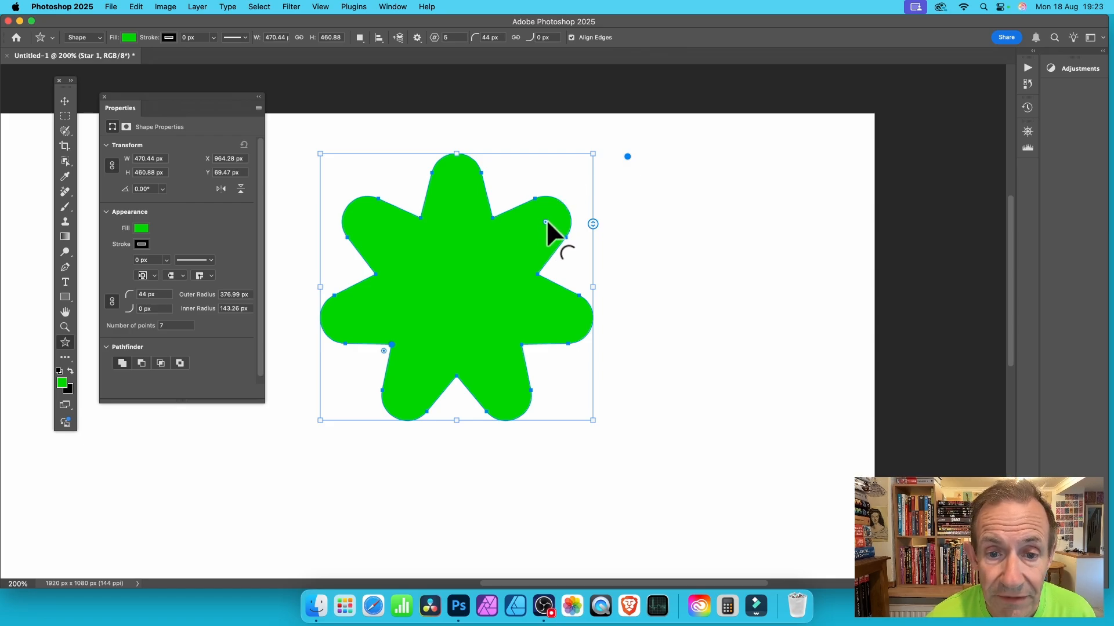
drag(545, 224, 513, 248)
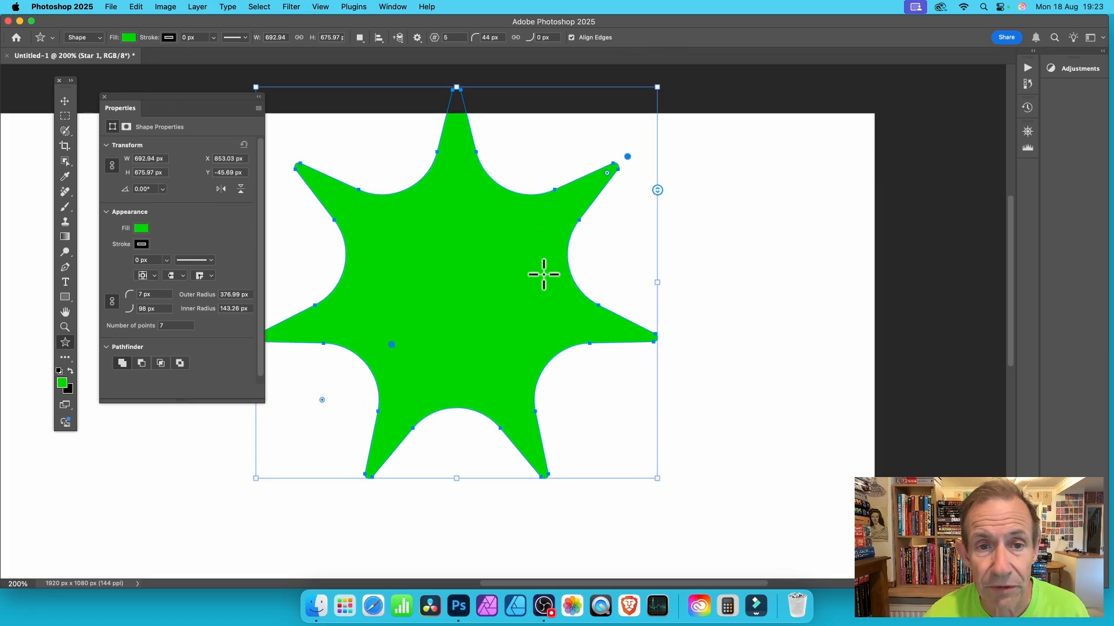
mouse_move(177, 294)
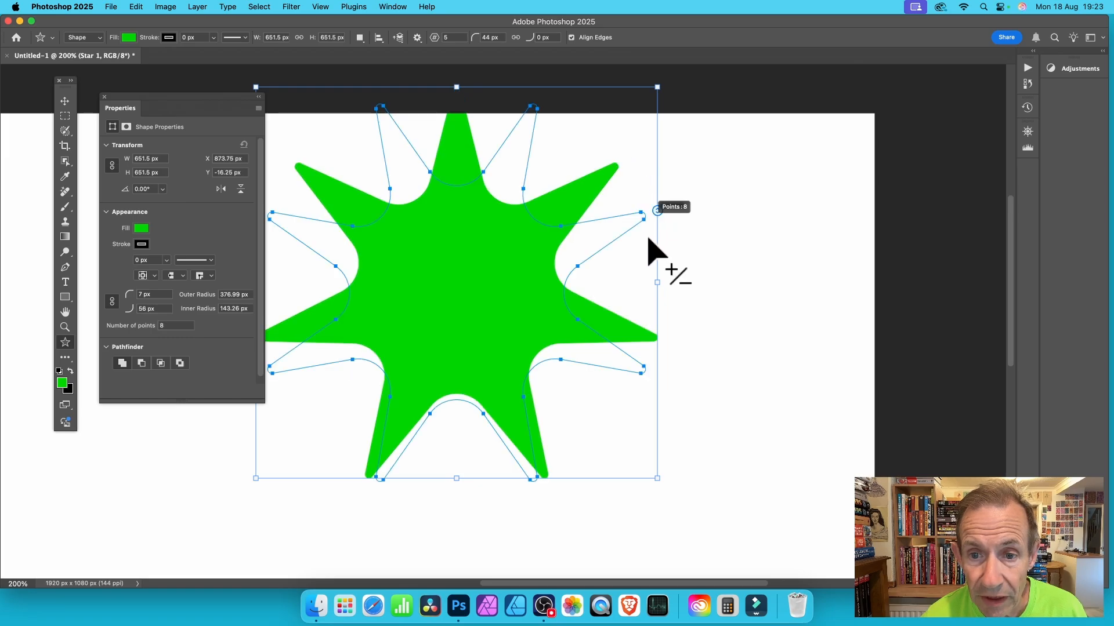
- Raise the green star to thirteen points, then remove it to blank the canvas
drag(656, 210, 656, 274)
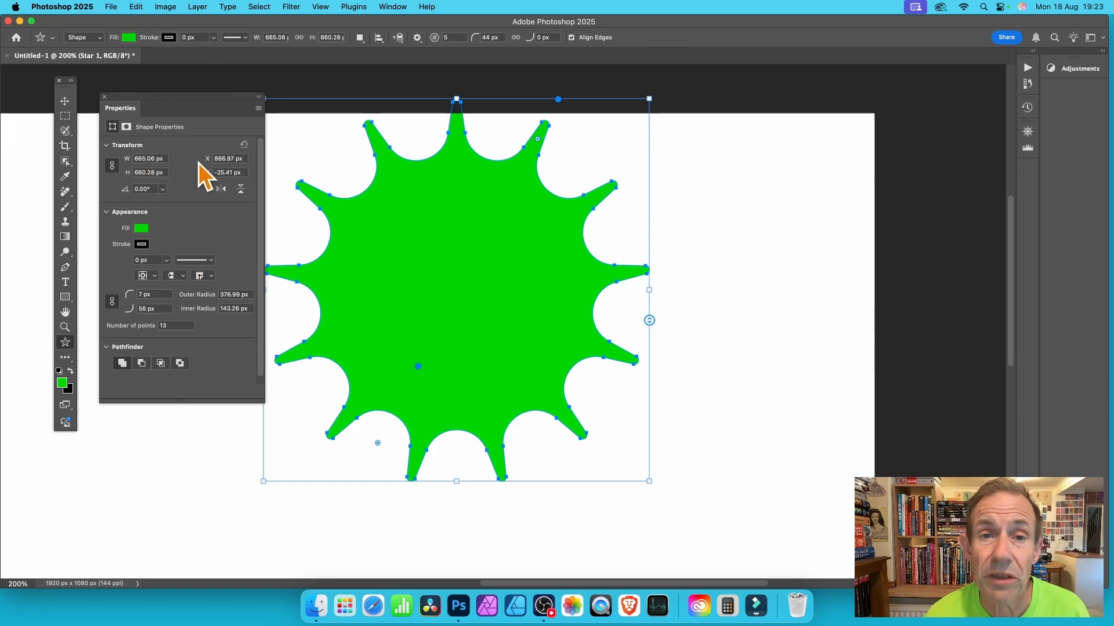
mouse_move(206, 174)
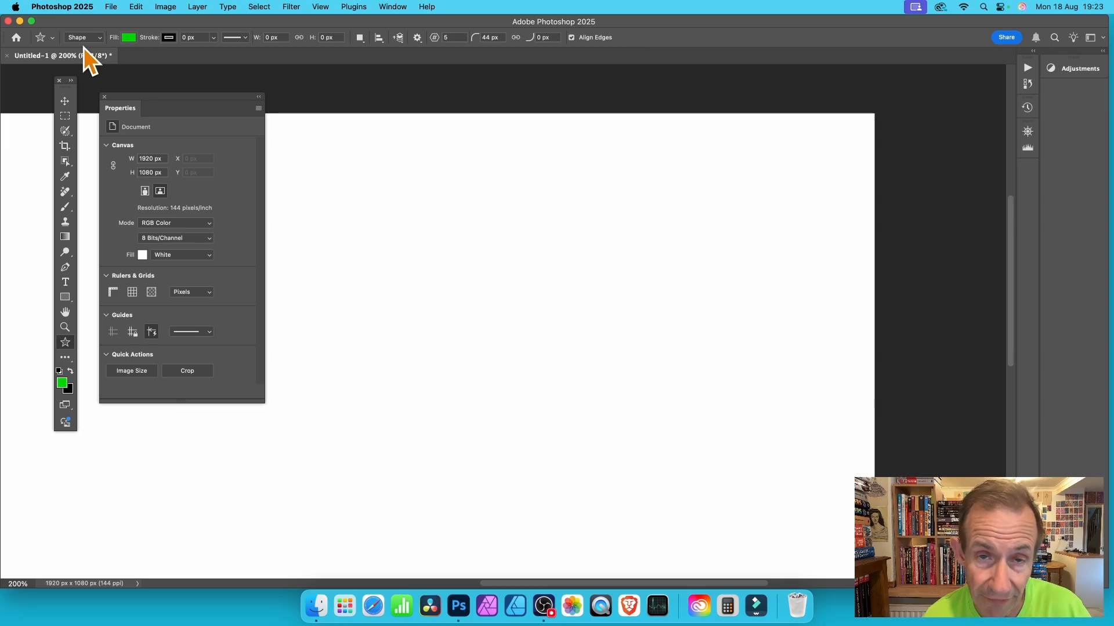
click(83, 37)
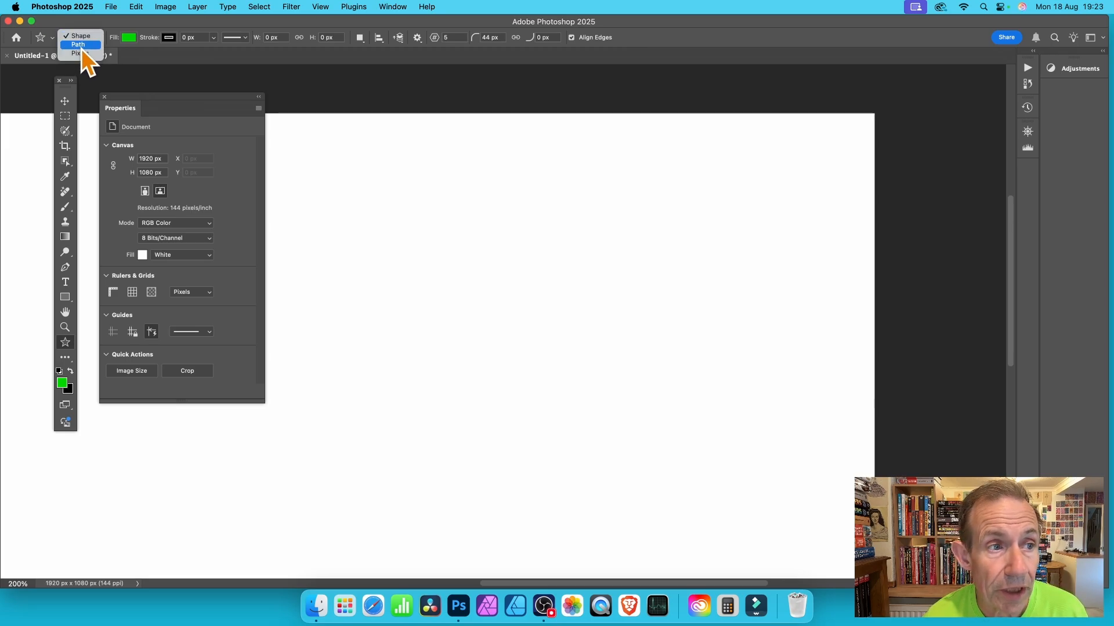
- Switch the Star tool mode from Shape to Path
click(79, 44)
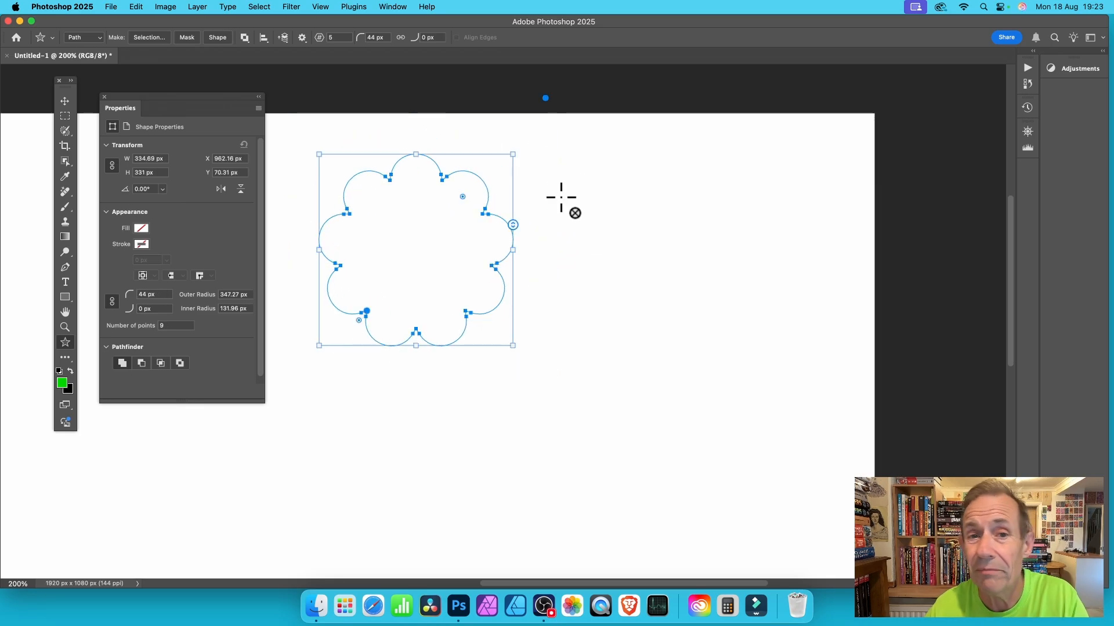
mouse_move(561, 206)
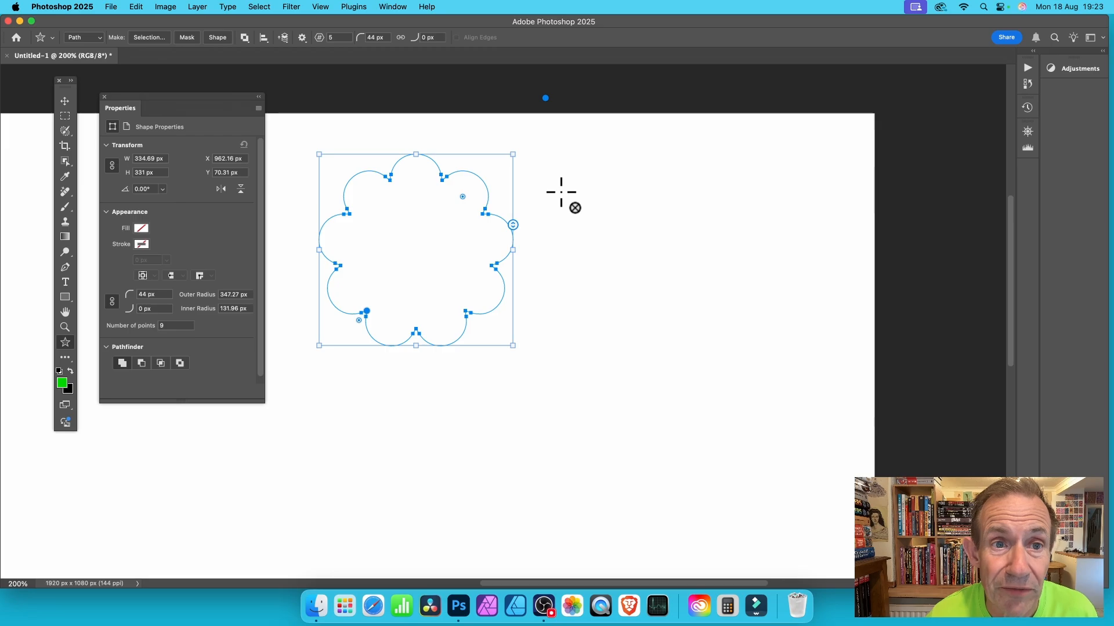
- Show the Paths panel and its menu for the star Work Path
click(390, 6)
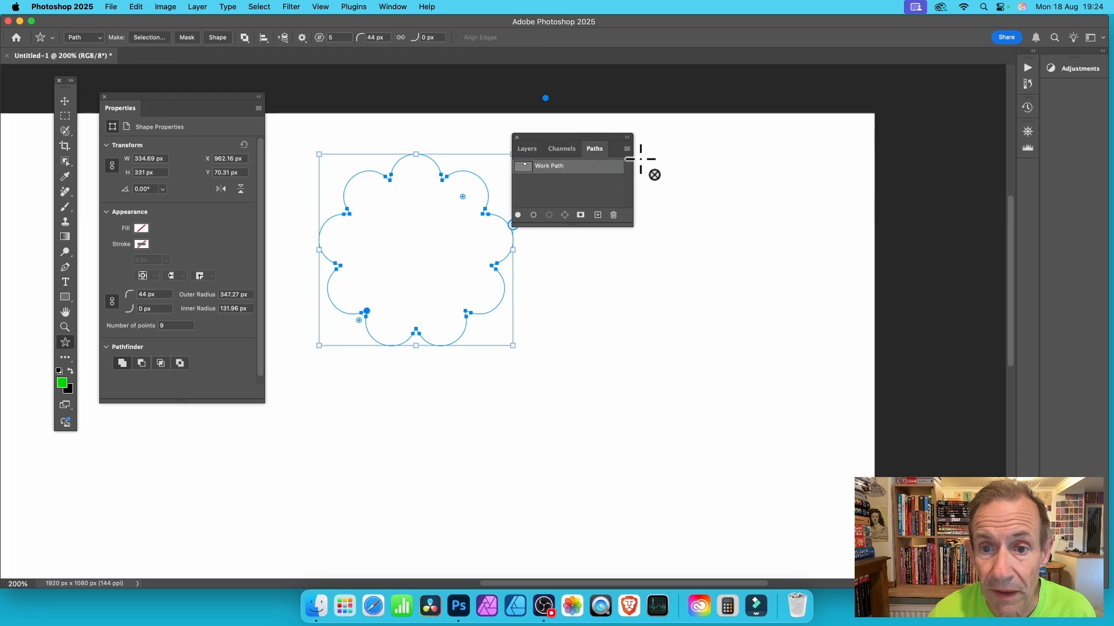
click(625, 139)
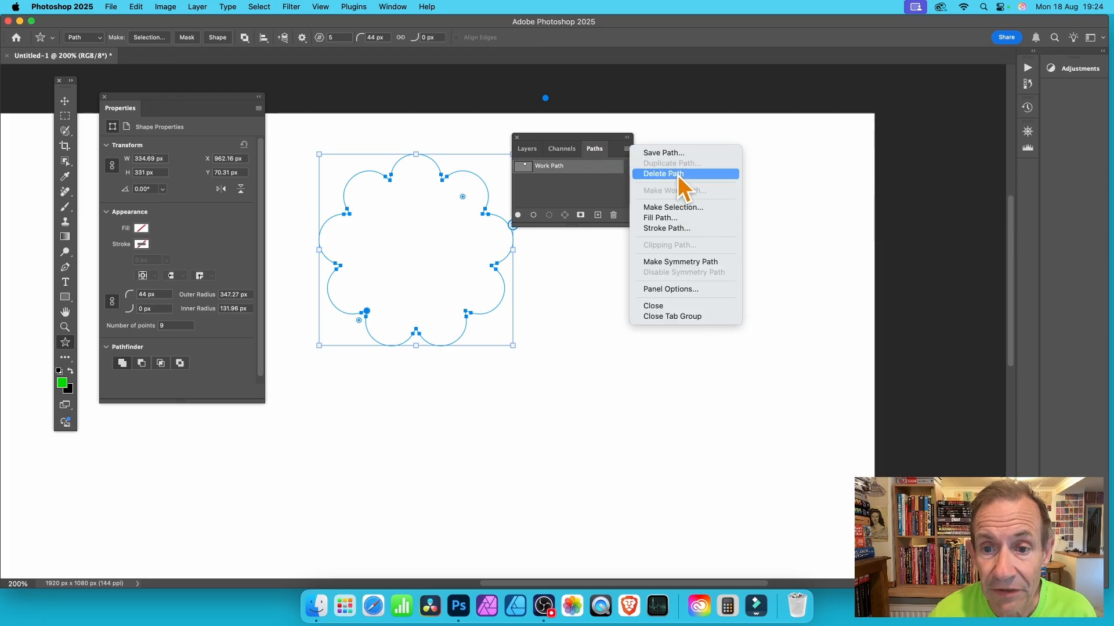
mouse_move(686, 213)
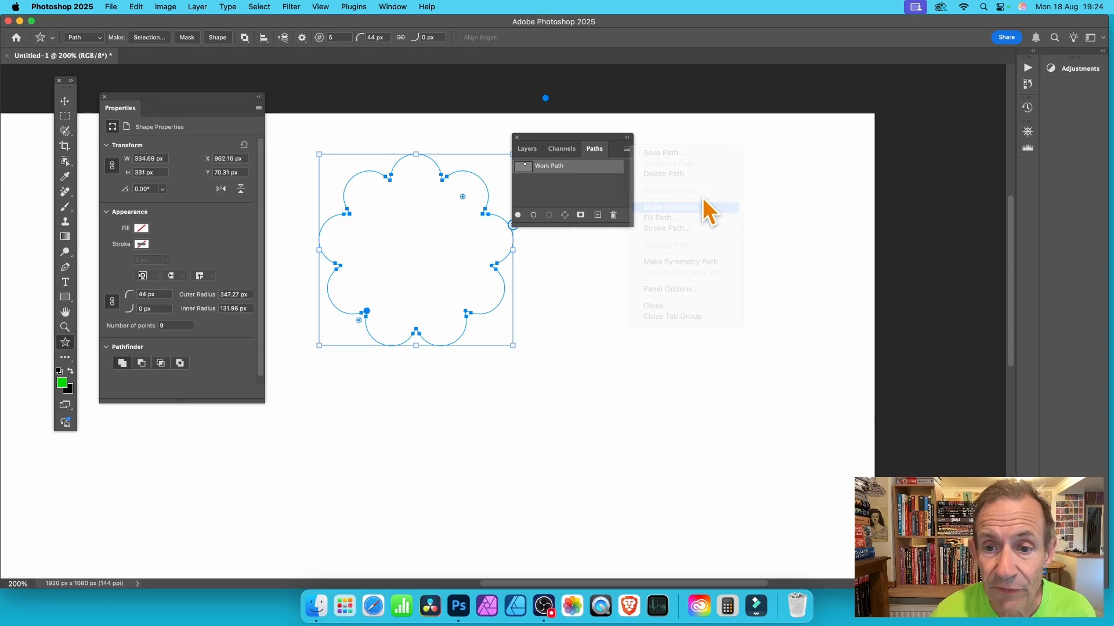
- Turn the wavy star Work Path into a selection and confirm the dialog
click(668, 207)
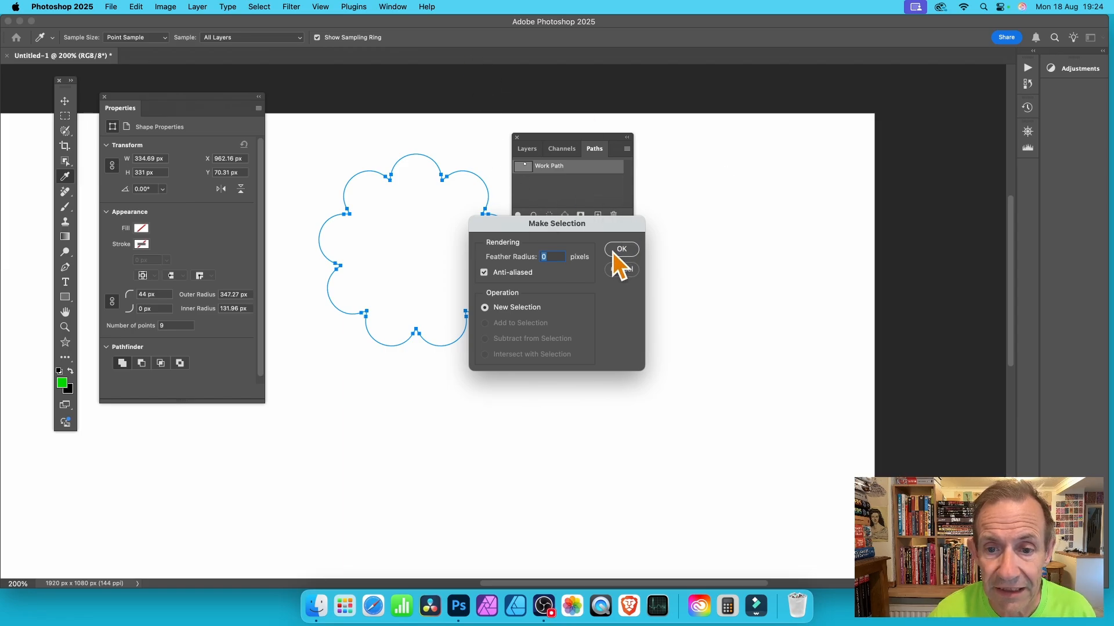
click(620, 248)
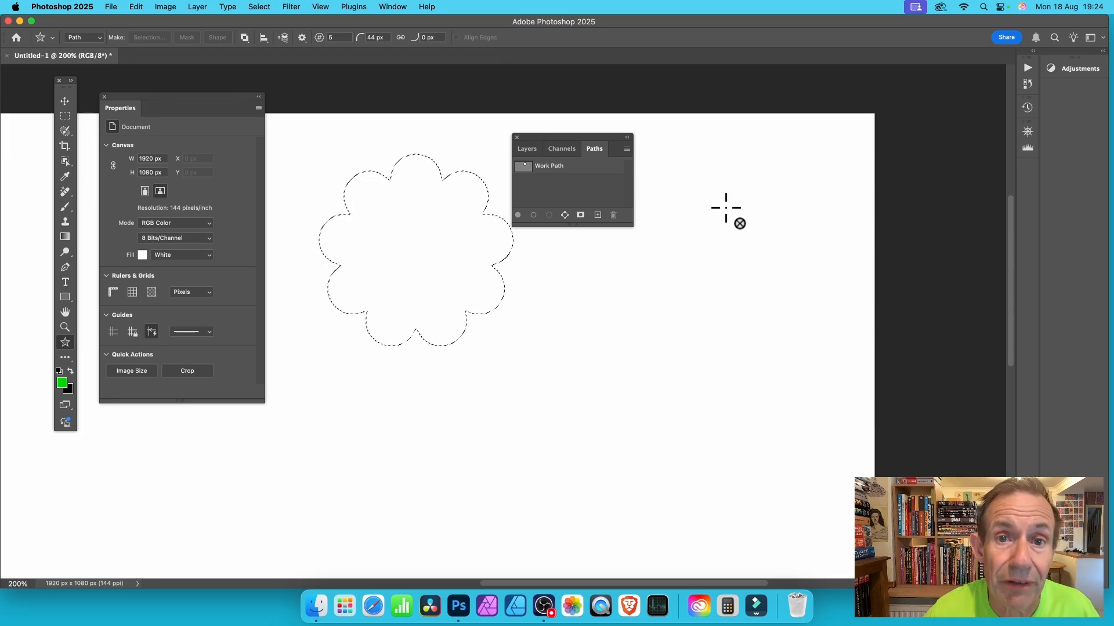
mouse_move(216, 18)
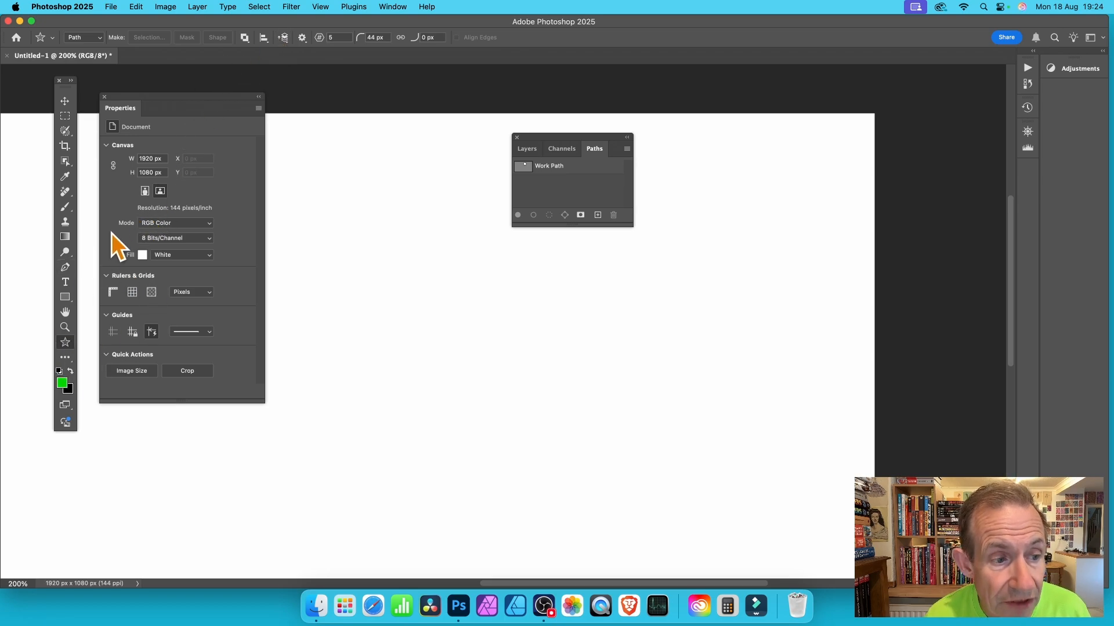
mouse_move(85, 47)
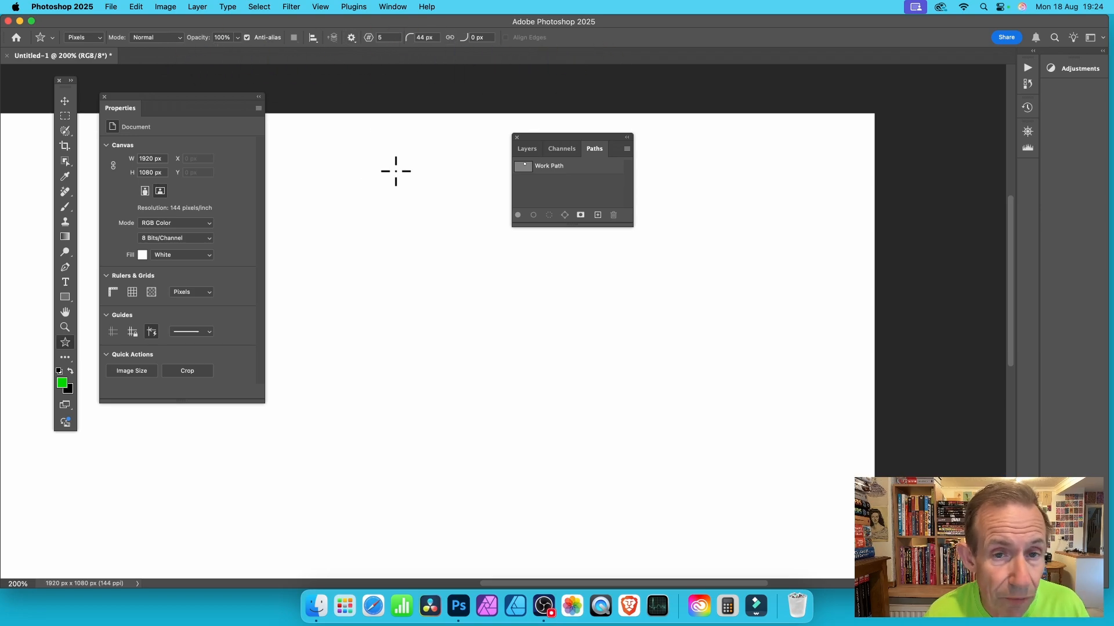
mouse_move(492, 348)
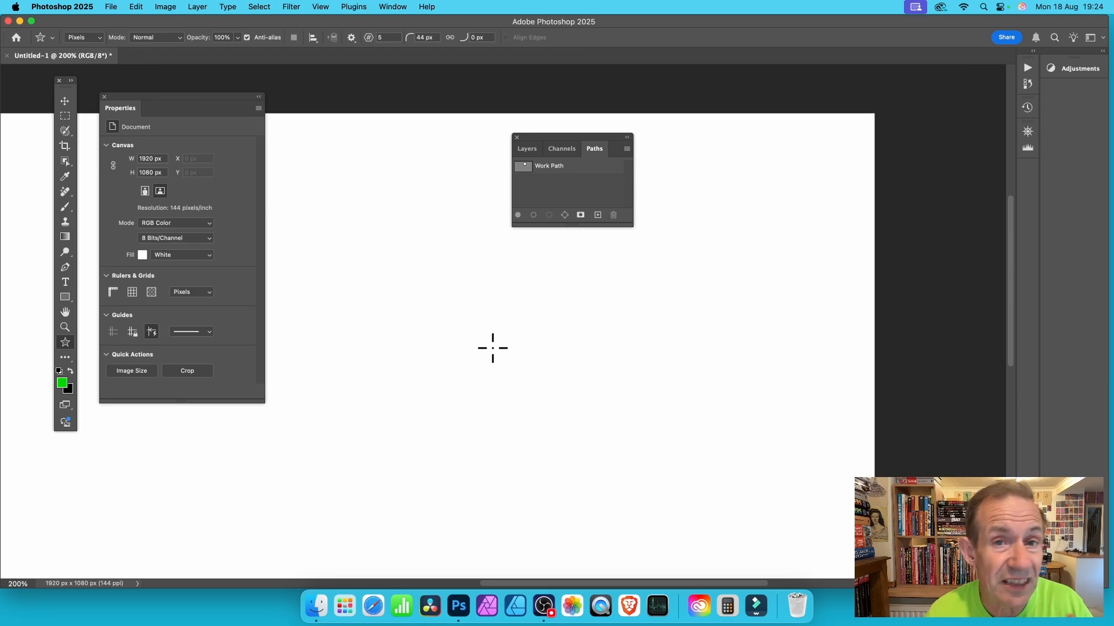
mouse_move(509, 335)
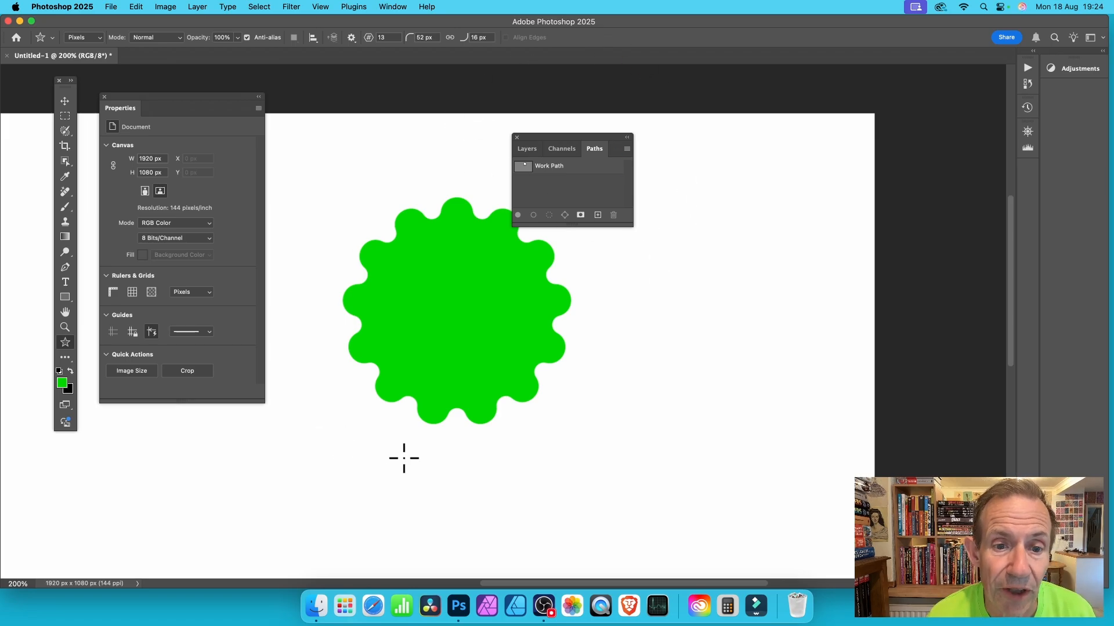
mouse_move(488, 193)
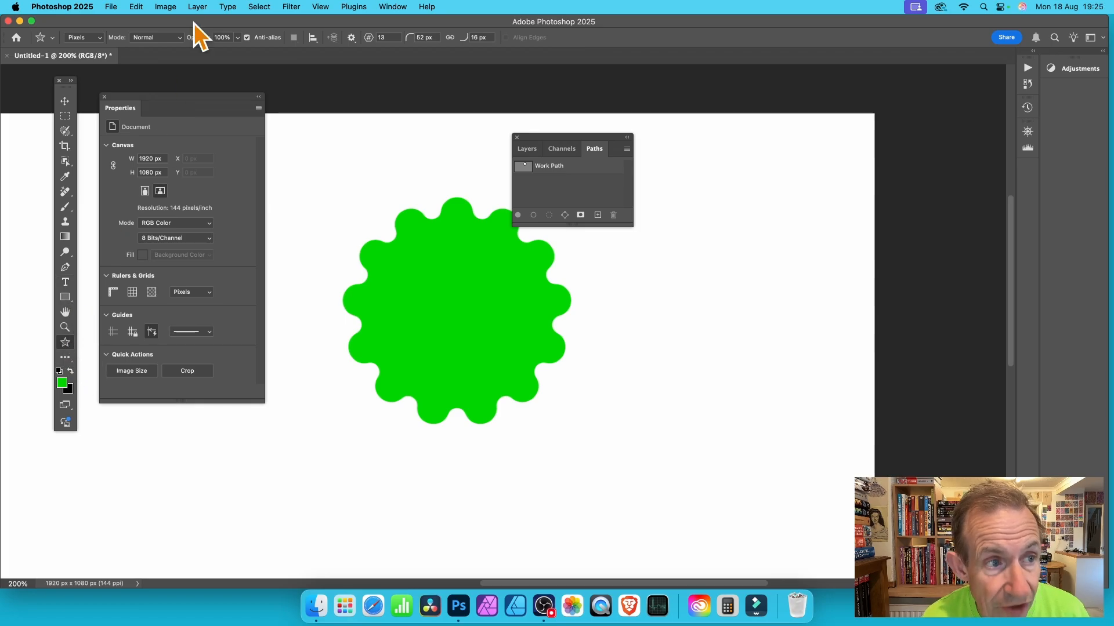
- Set the foreground colour to pink in the Color Picker
click(60, 384)
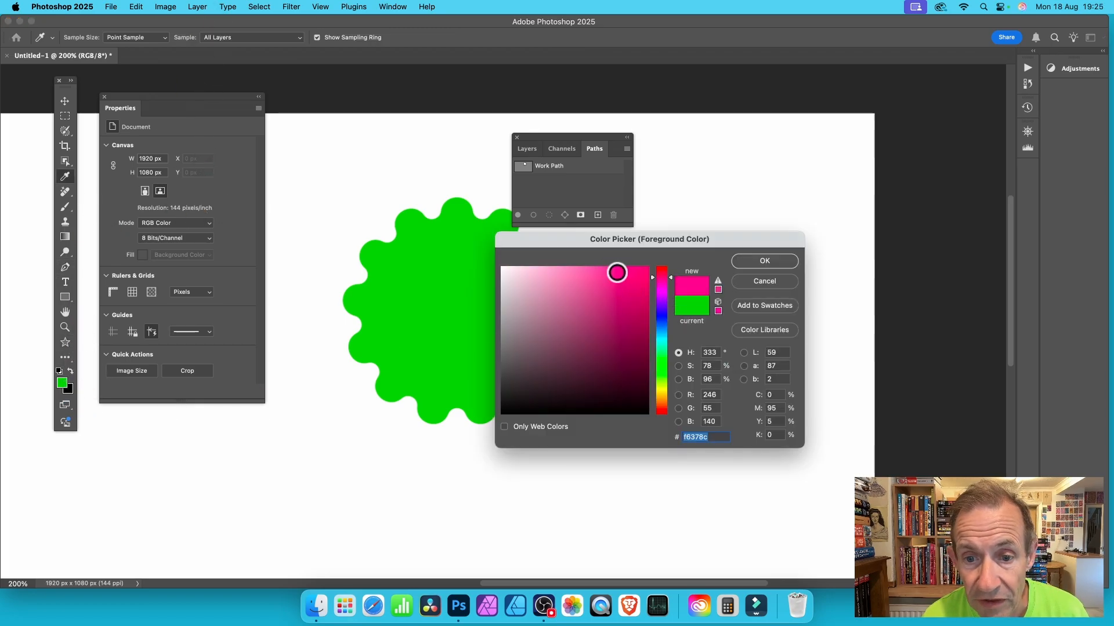
click(763, 260)
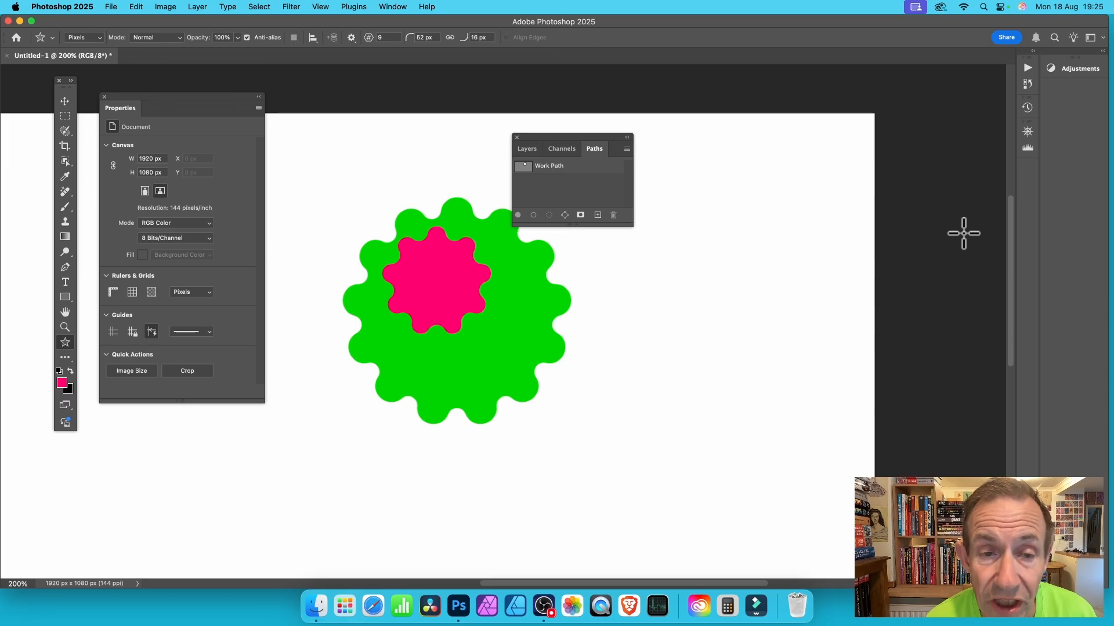
mouse_move(953, 241)
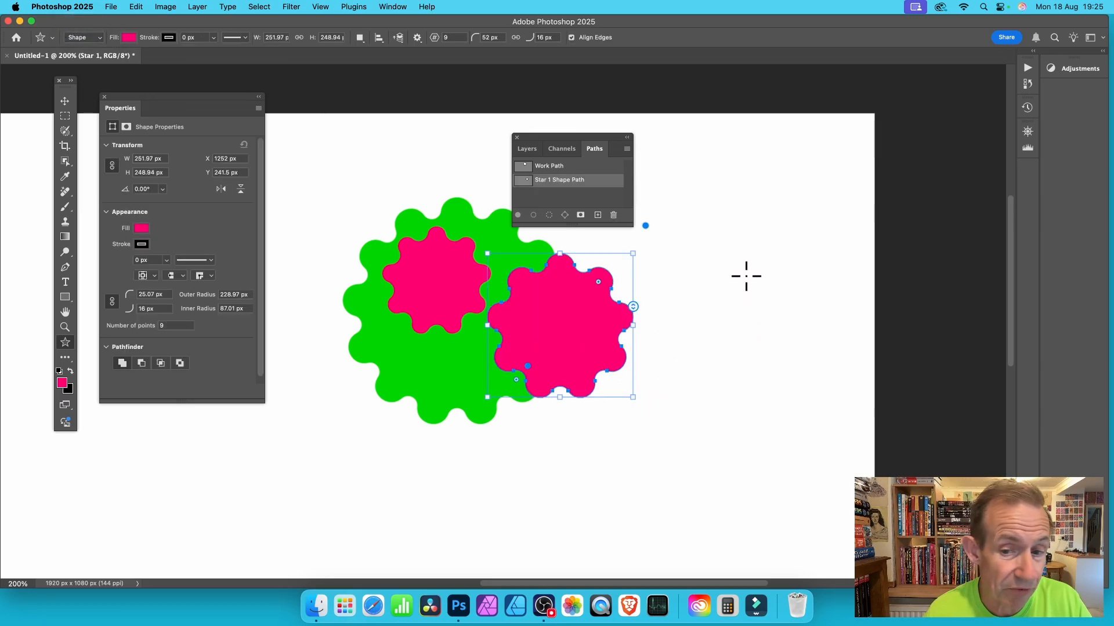
mouse_move(253, 273)
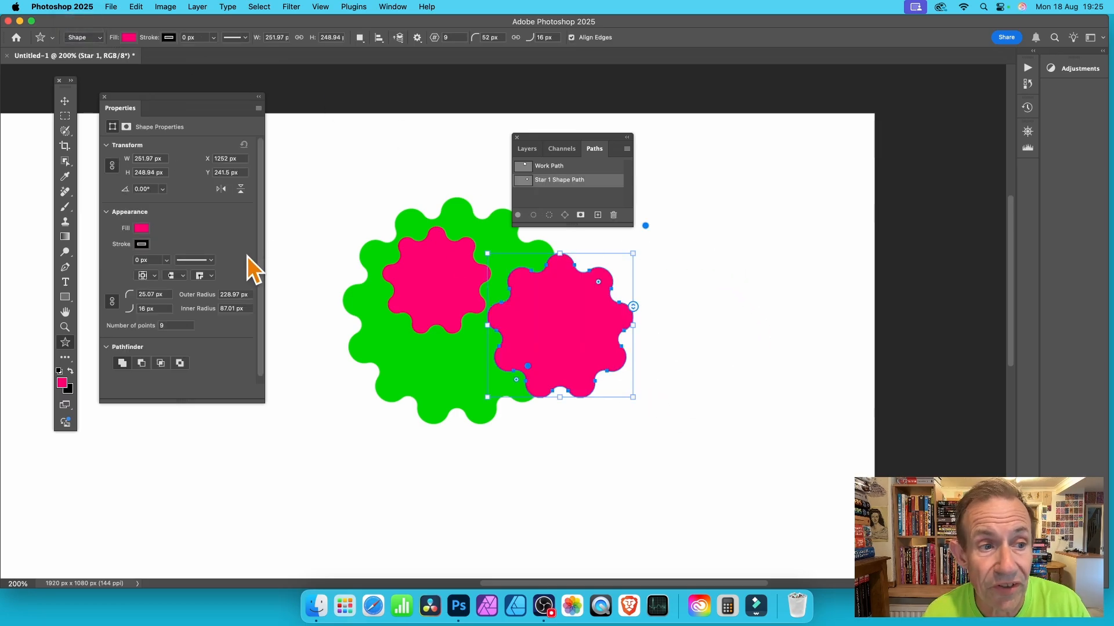